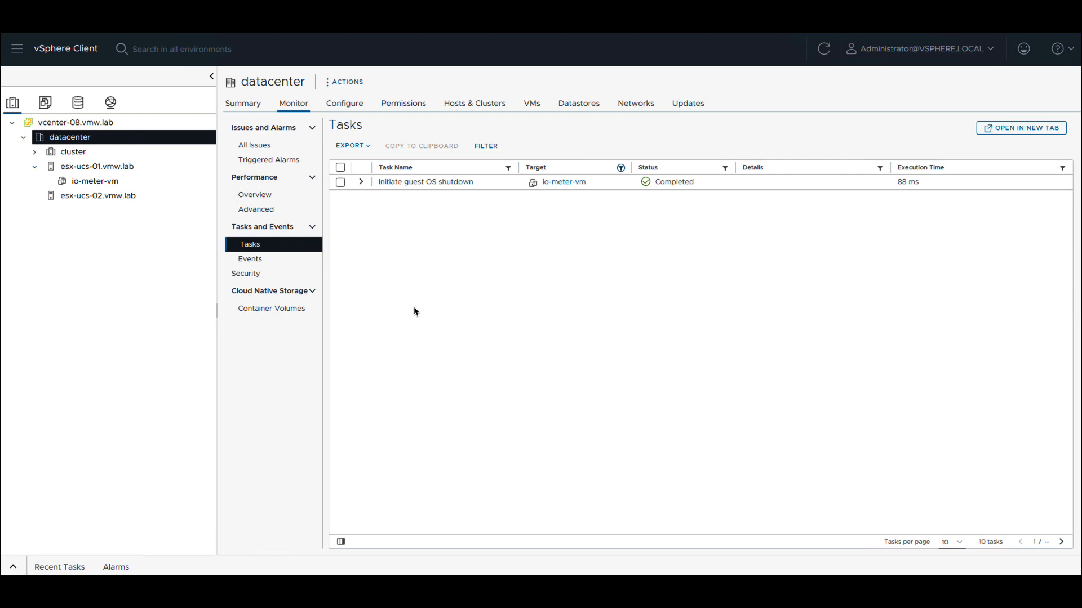
{"action": "mouse_move", "coordinate": [489, 329]}
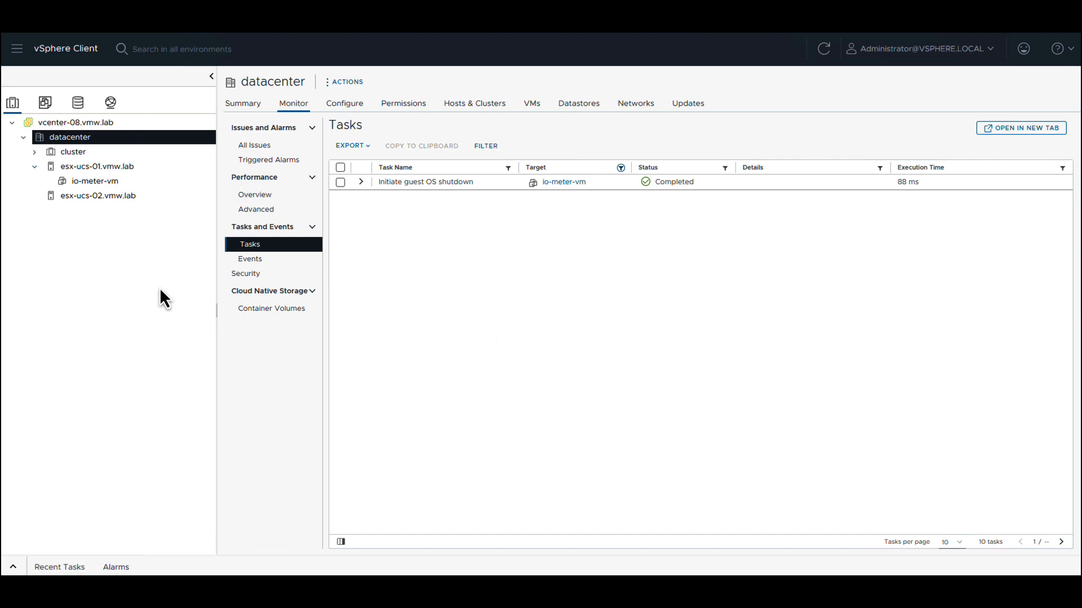
{"action": "mouse_move", "coordinate": [162, 287]}
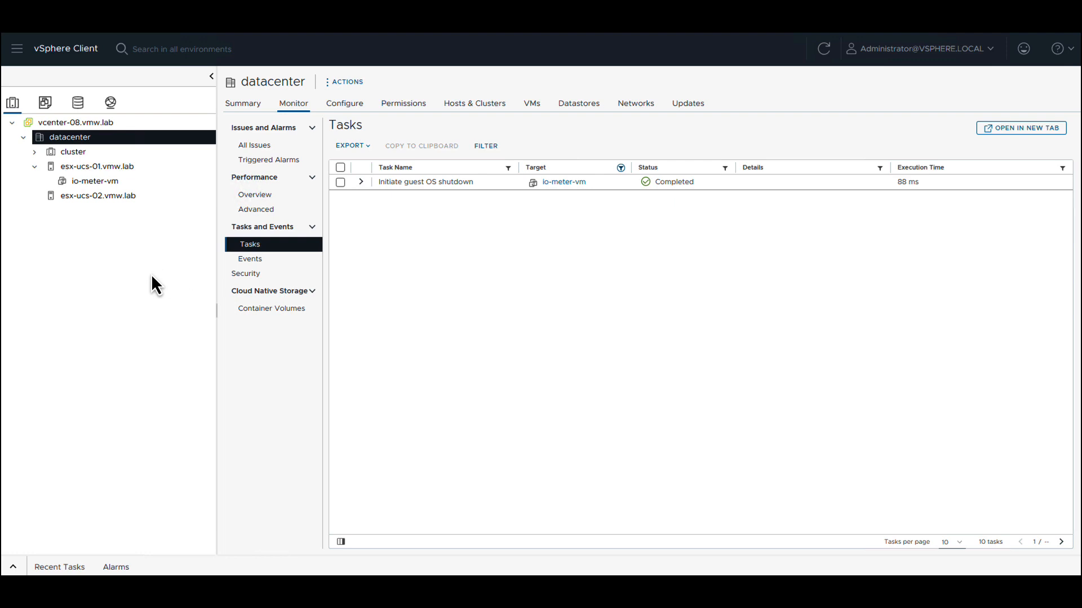
{"action": "mouse_move", "coordinate": [124, 286]}
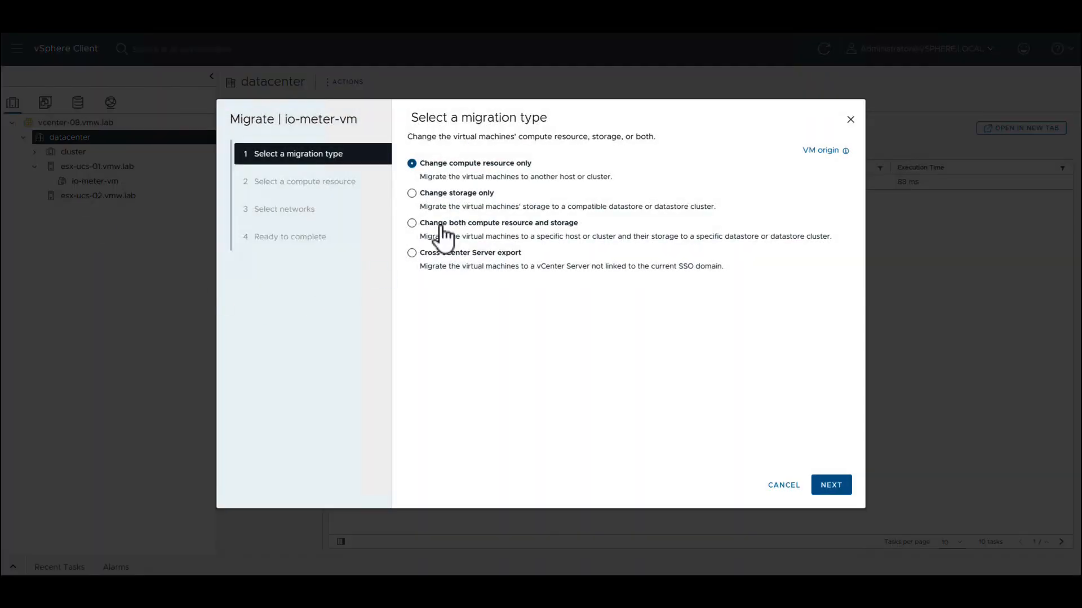
Step: Migrate io-meter-vm's compute and storage to esx-ucs-02.vmw.lab and the esx-ucs-02-local datastore
{"action": "left_click", "coordinate": [412, 224]}
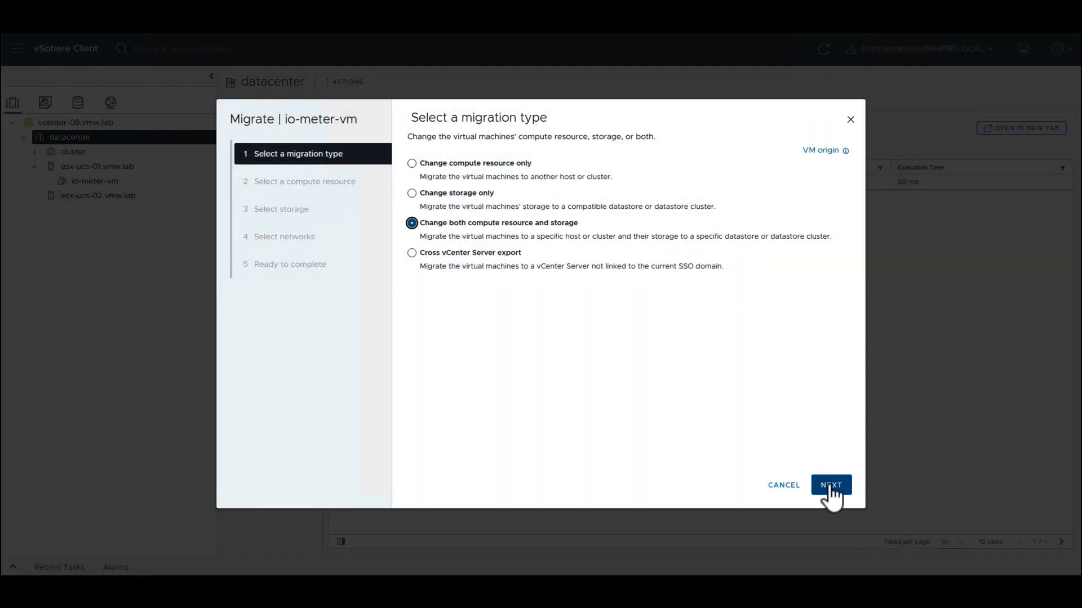
{"action": "left_click", "coordinate": [831, 485]}
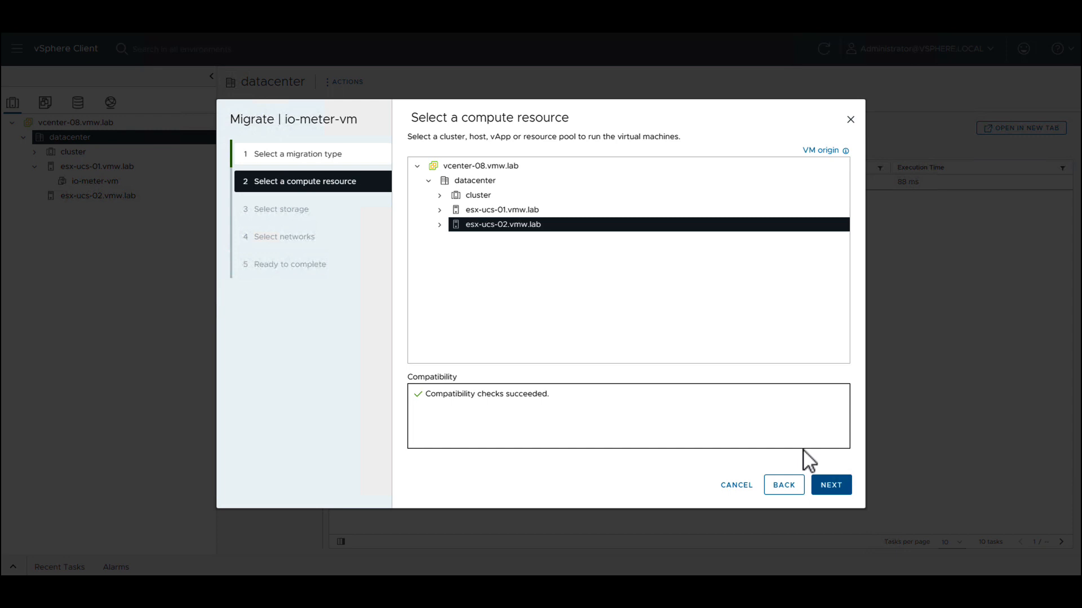
{"action": "left_click", "coordinate": [830, 485]}
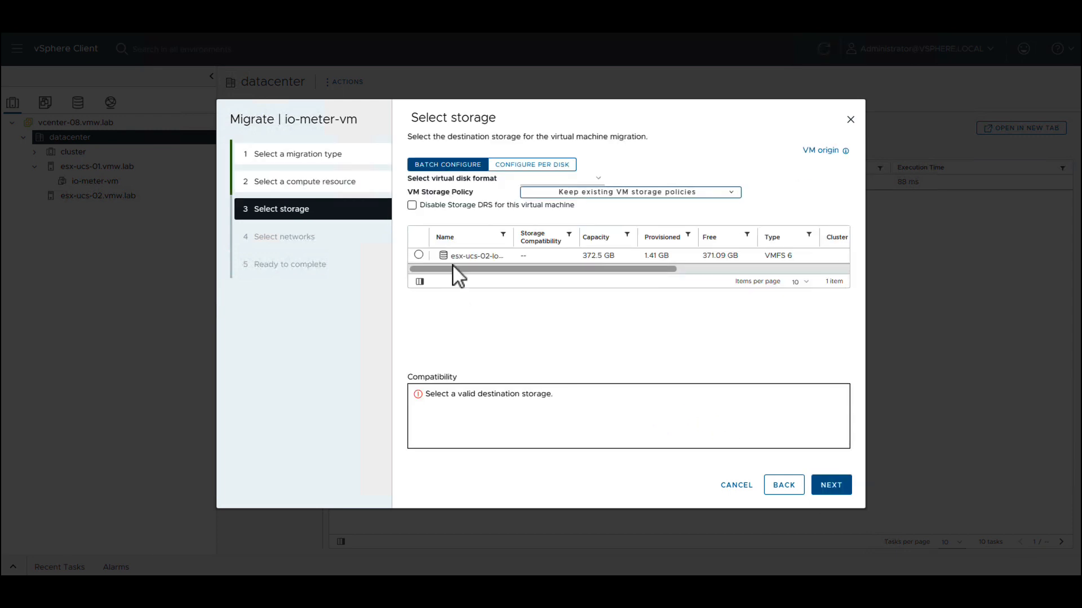
{"action": "left_click", "coordinate": [418, 255]}
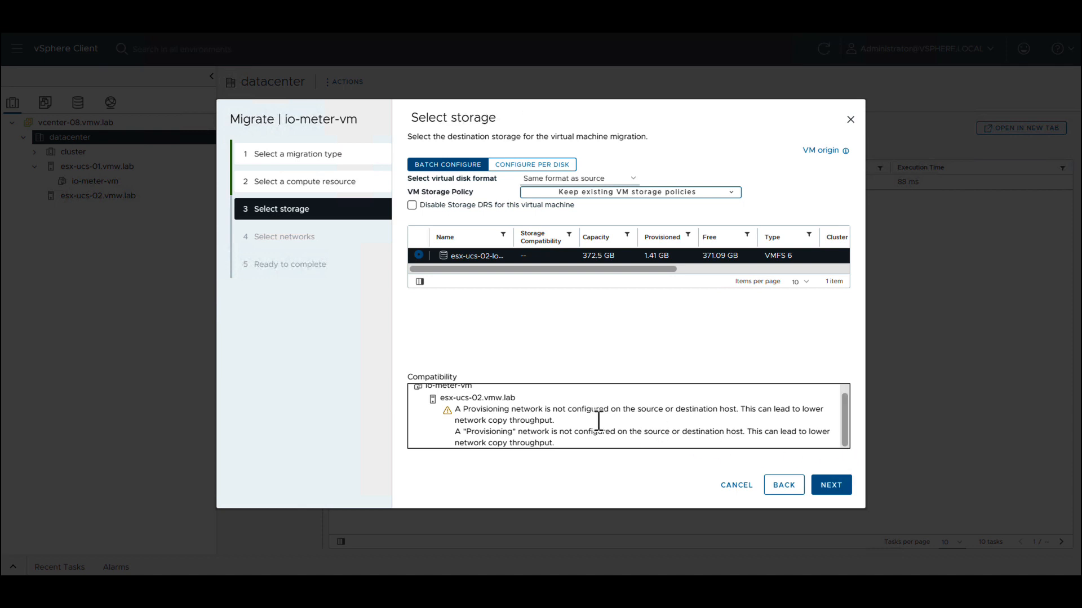
{"action": "mouse_move", "coordinate": [632, 470]}
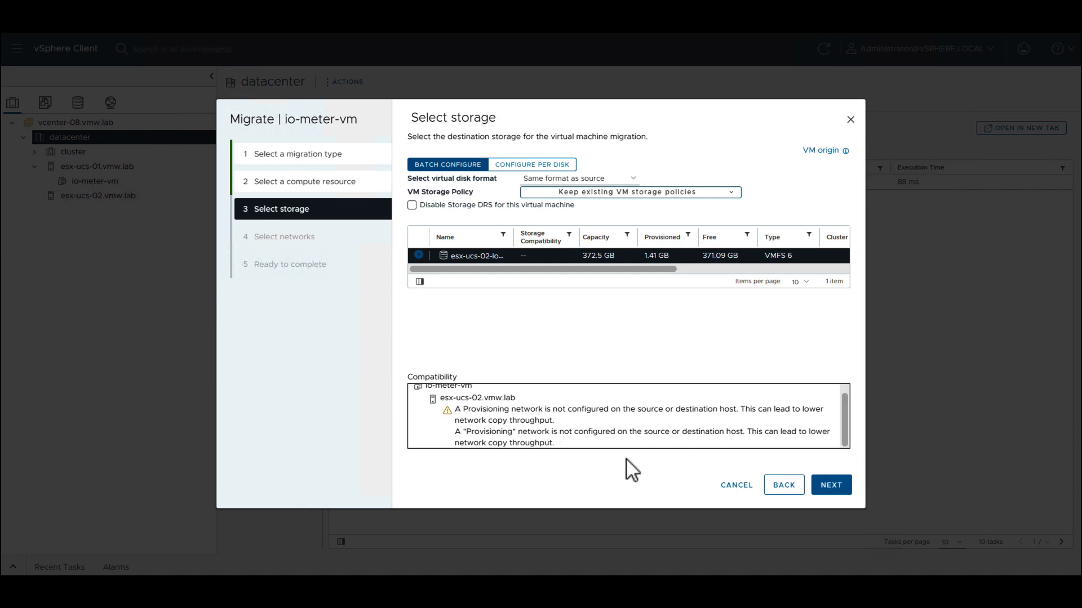
{"action": "mouse_move", "coordinate": [846, 476]}
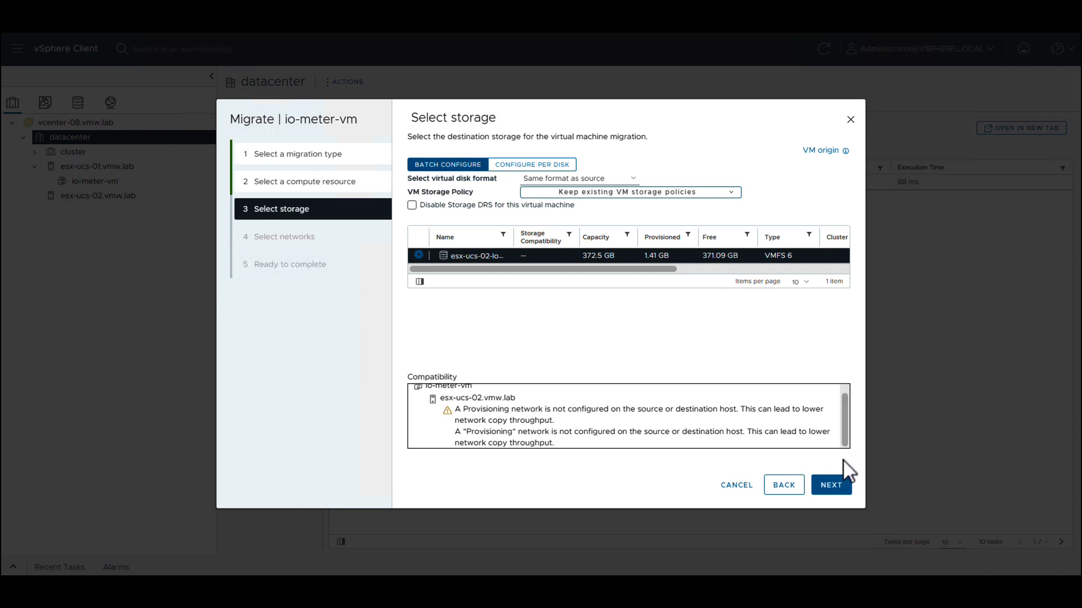
{"action": "mouse_move", "coordinate": [830, 485]}
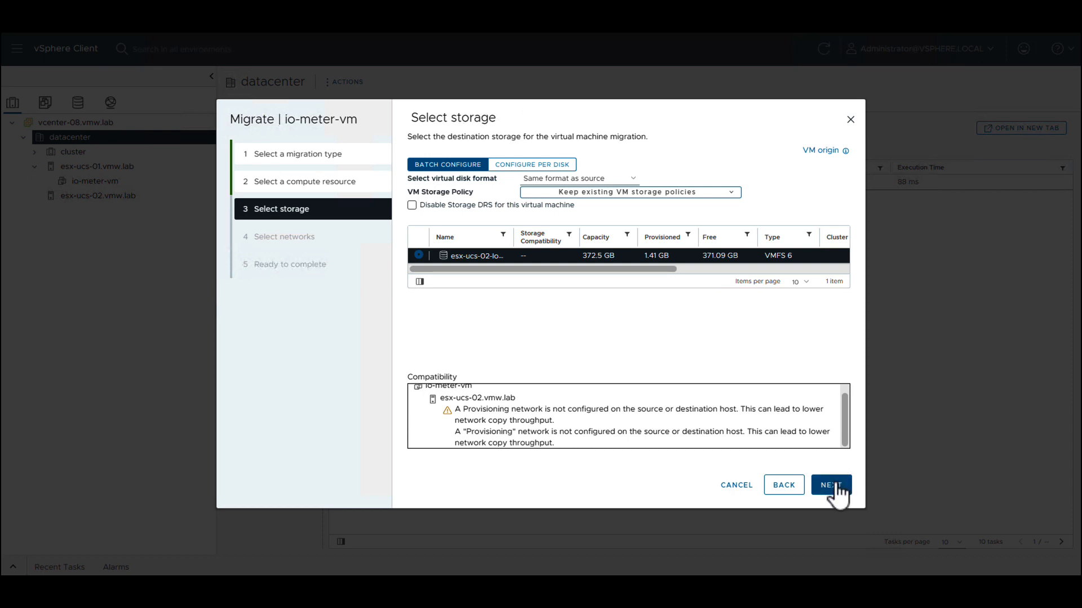
{"action": "left_click", "coordinate": [830, 485]}
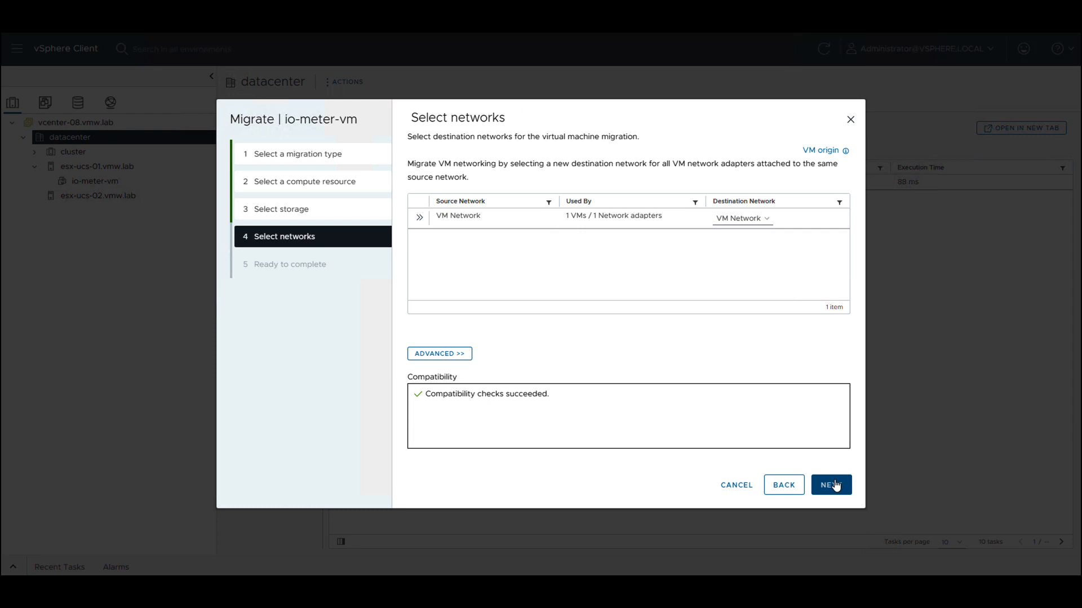
{"action": "left_click", "coordinate": [830, 485]}
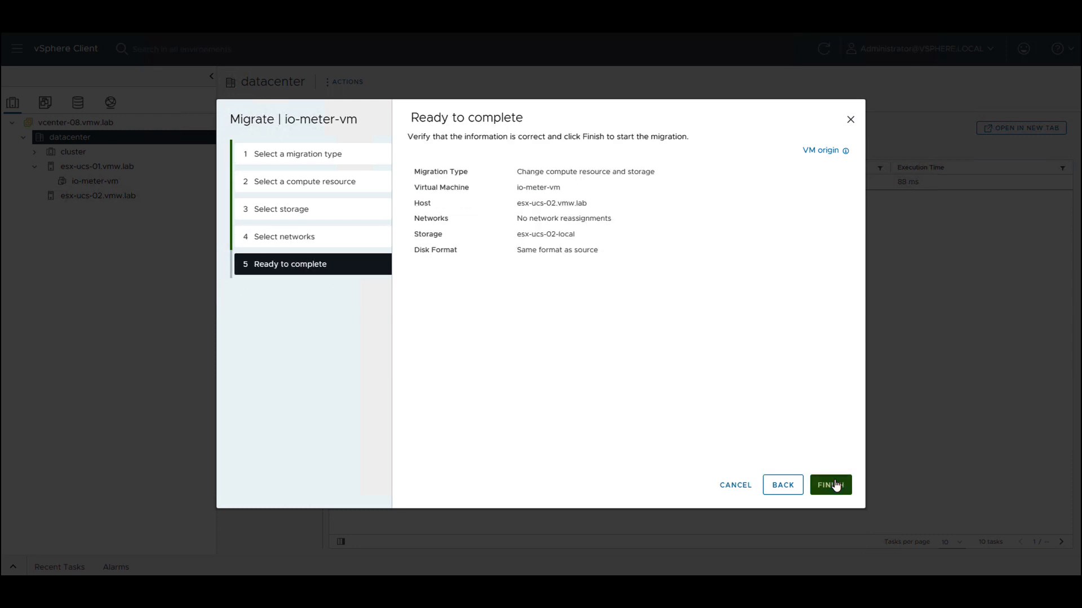
{"action": "left_click", "coordinate": [829, 485]}
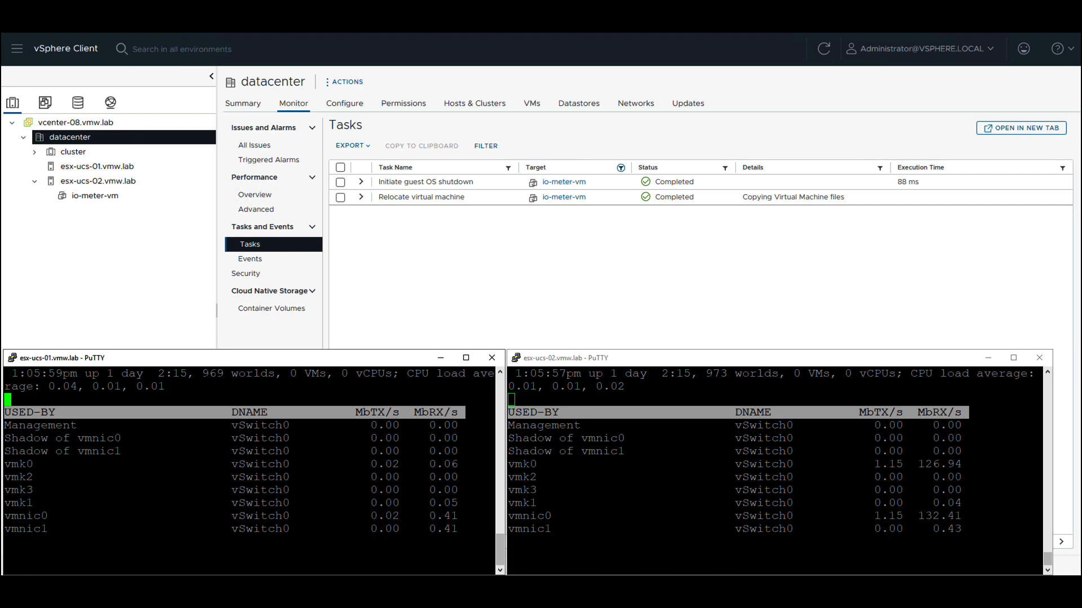
{"action": "mouse_move", "coordinate": [842, 101]}
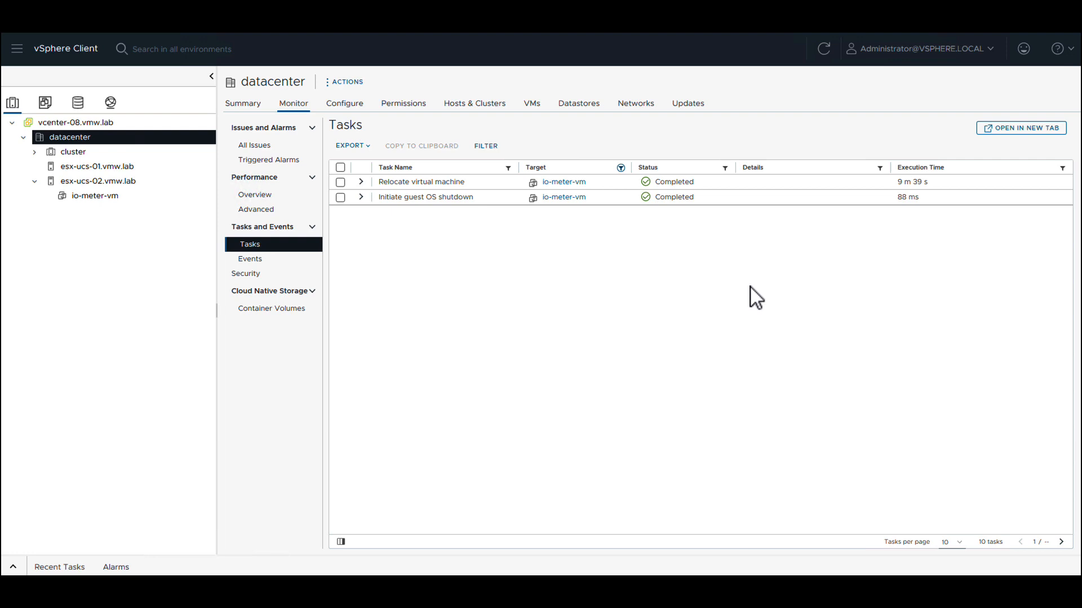
{"action": "mouse_move", "coordinate": [726, 292]}
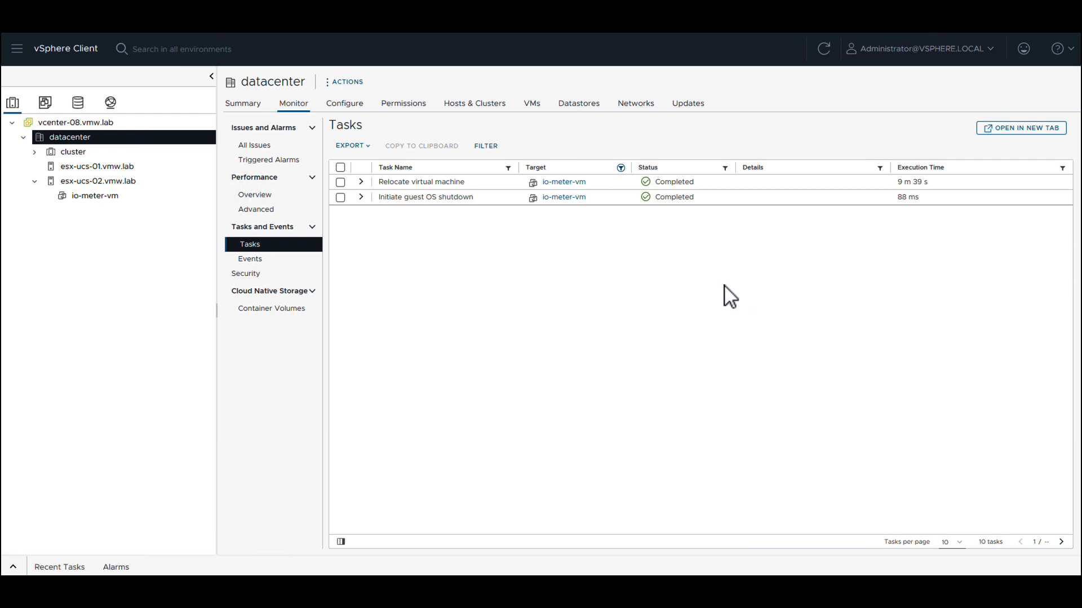
{"action": "mouse_move", "coordinate": [147, 210]}
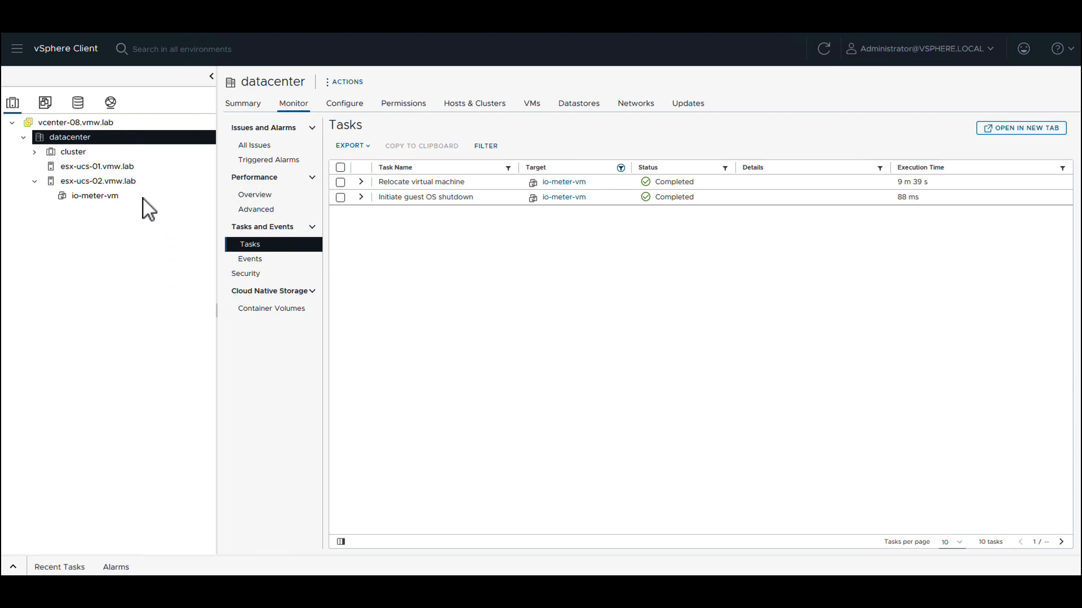
{"action": "left_click", "coordinate": [98, 181]}
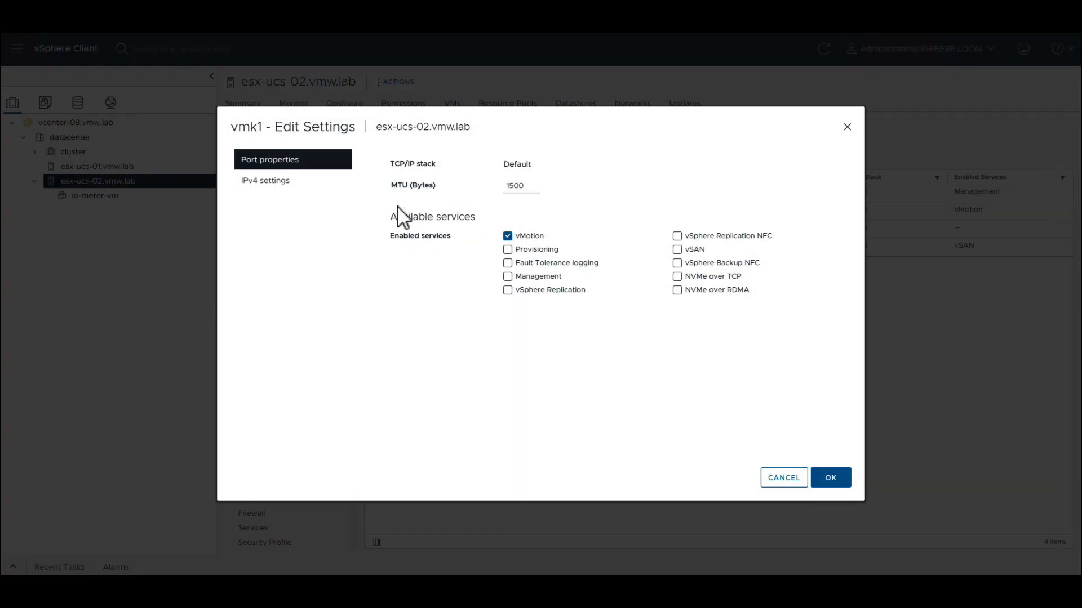
Step: Tick Provisioning in vmk1's port properties and save the change
{"action": "left_click", "coordinate": [508, 249]}
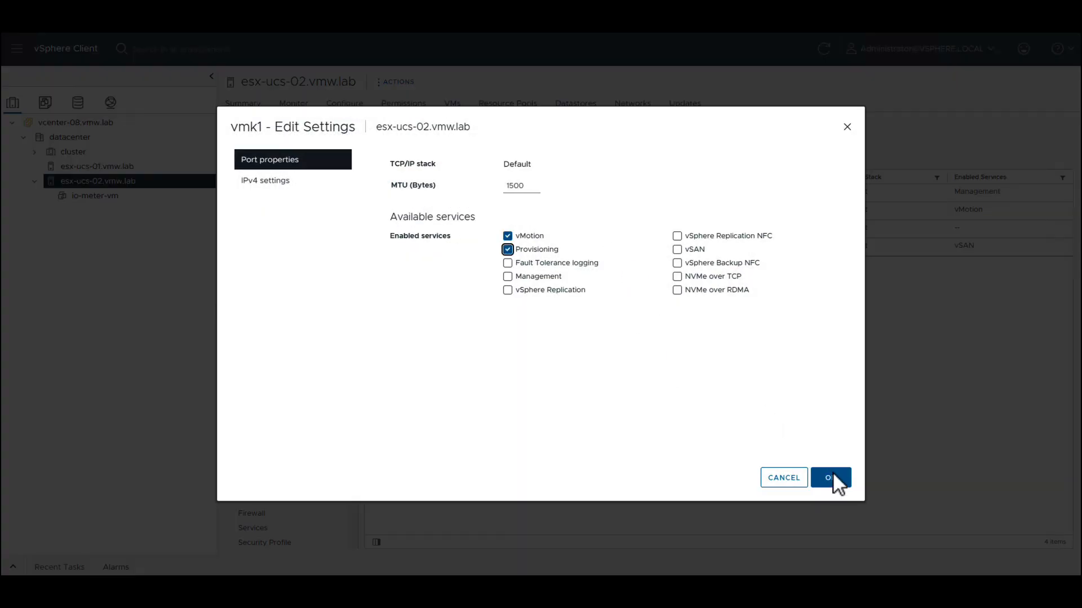
{"action": "left_click", "coordinate": [831, 477]}
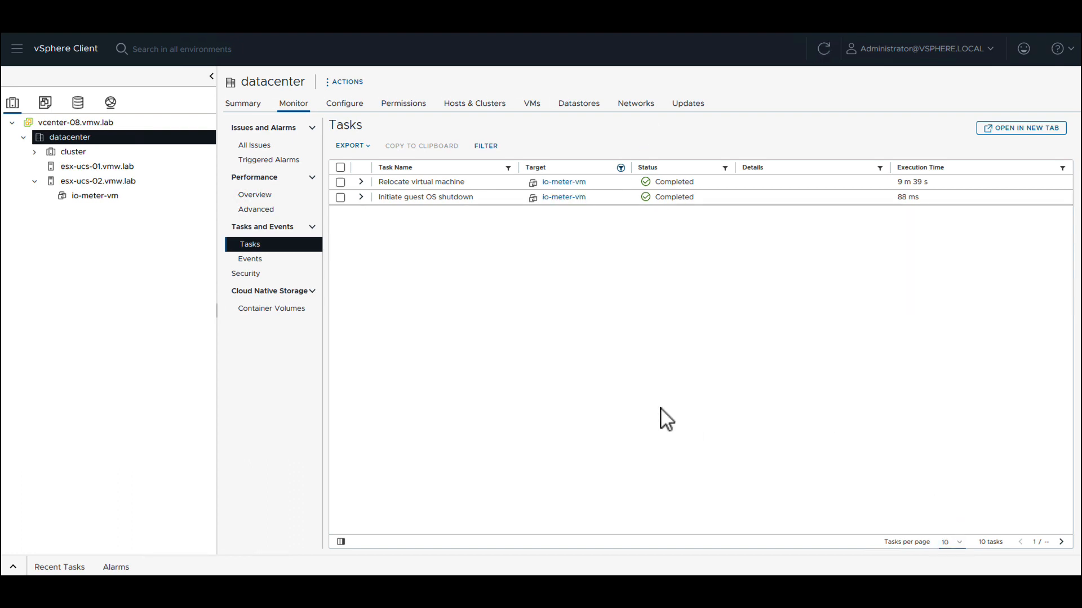
{"action": "mouse_move", "coordinate": [83, 281]}
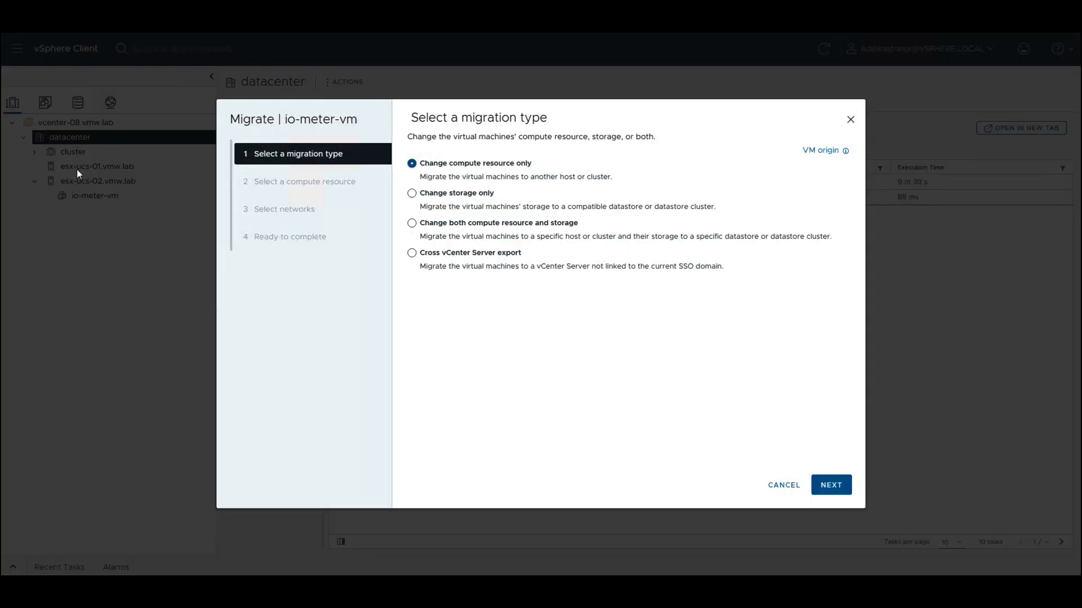
Step: Relocate io-meter-vm's compute and storage to esx-ucs-01.vmw.lab and the esx-ucs-01-local datastore
{"action": "left_click", "coordinate": [412, 222]}
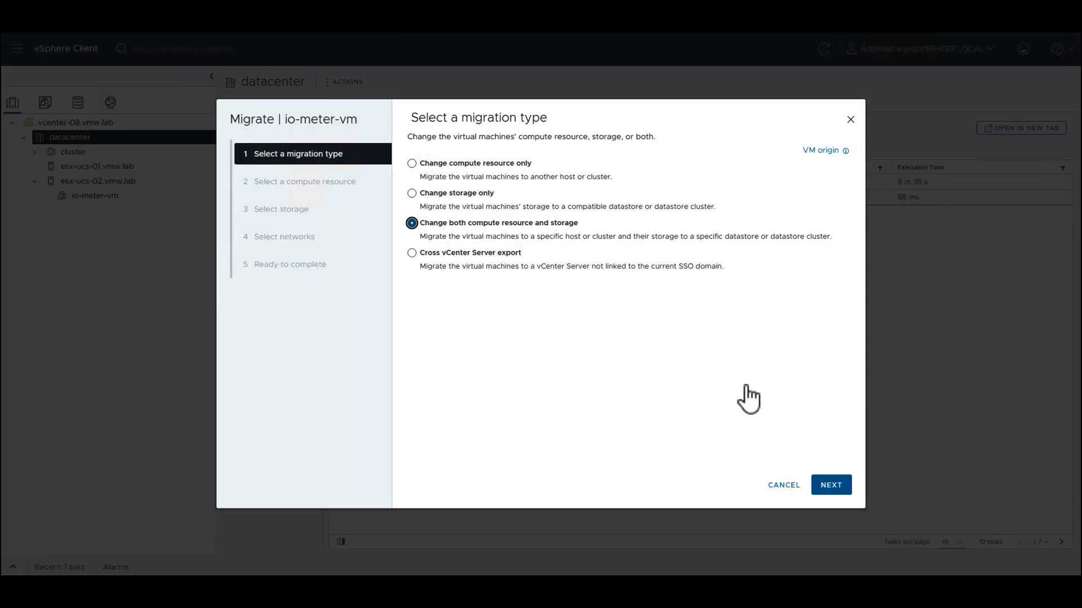
{"action": "left_click", "coordinate": [830, 485]}
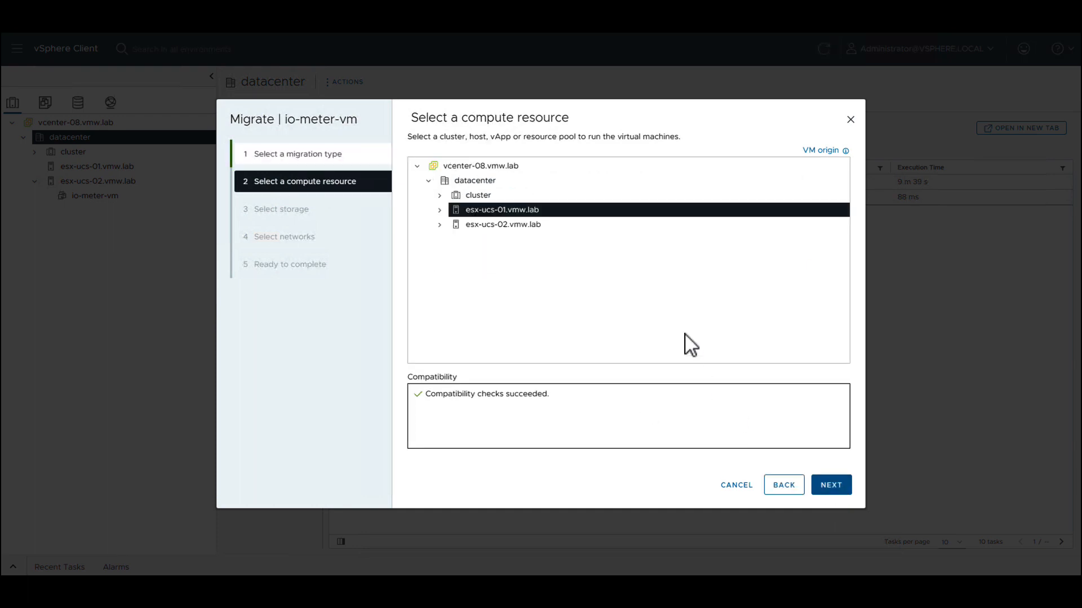
{"action": "left_click", "coordinate": [830, 486]}
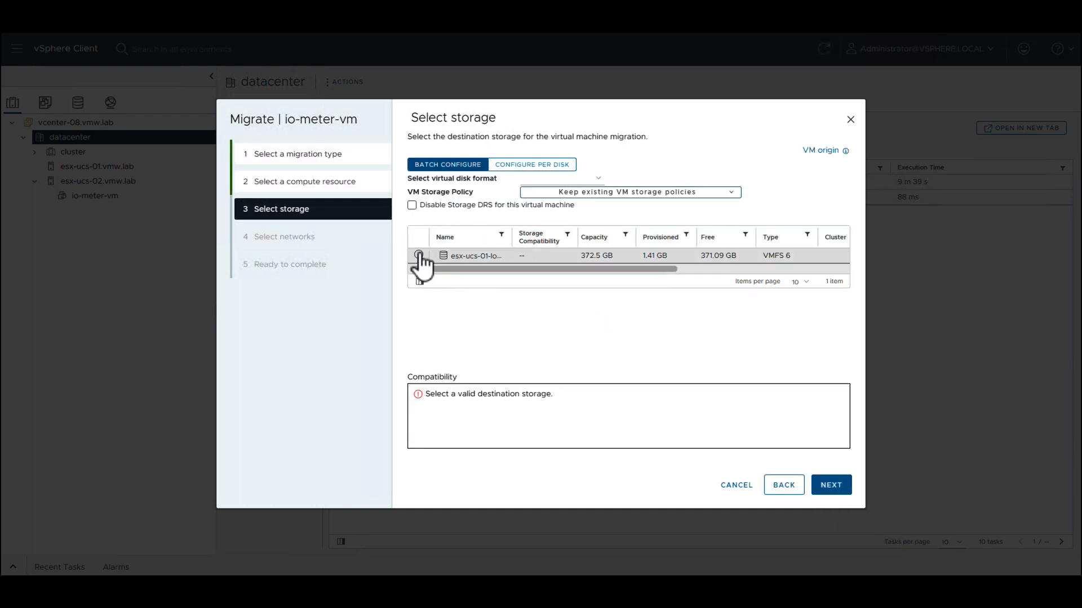
{"action": "left_click", "coordinate": [419, 255]}
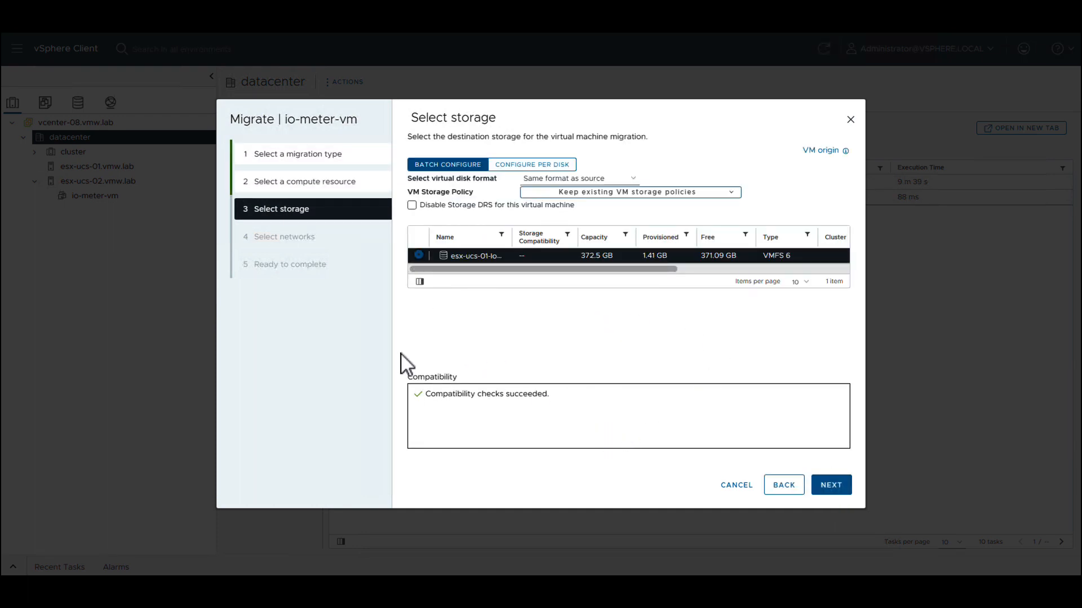
{"action": "mouse_move", "coordinate": [607, 420]}
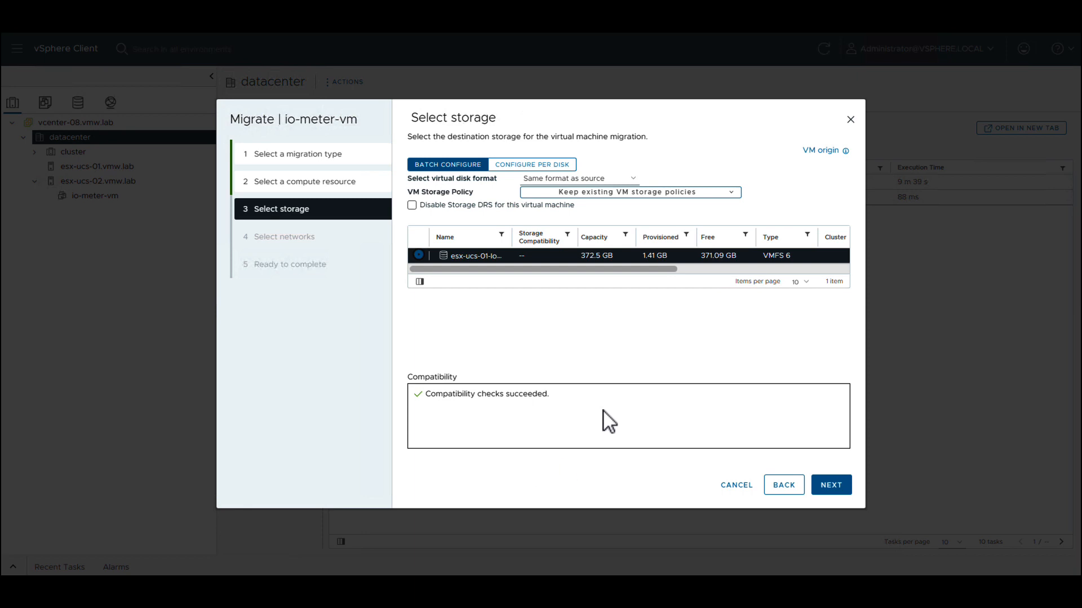
{"action": "mouse_move", "coordinate": [625, 421]}
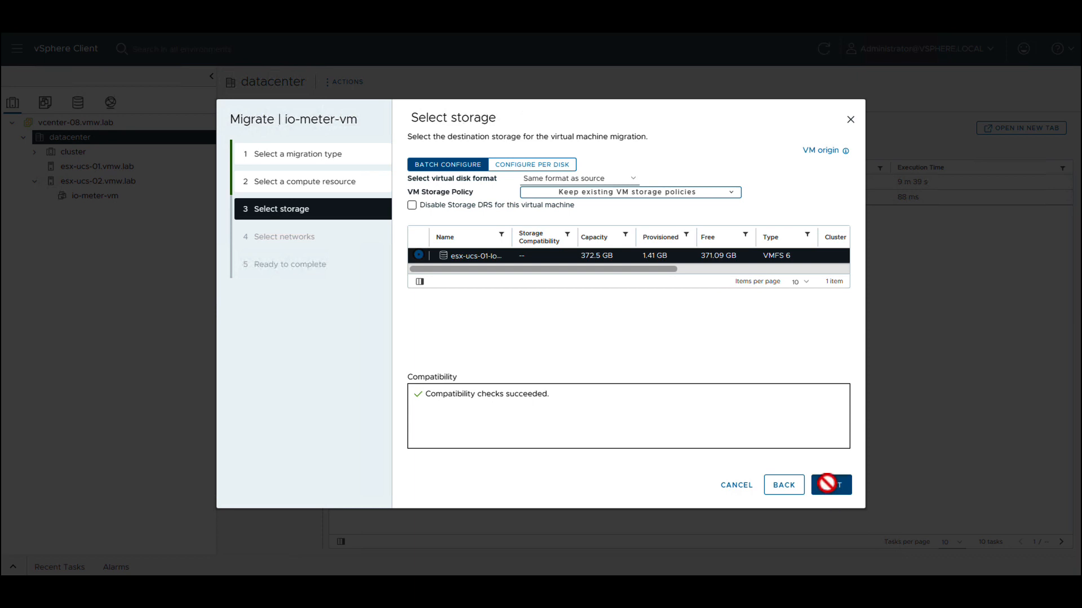
{"action": "left_click", "coordinate": [830, 484]}
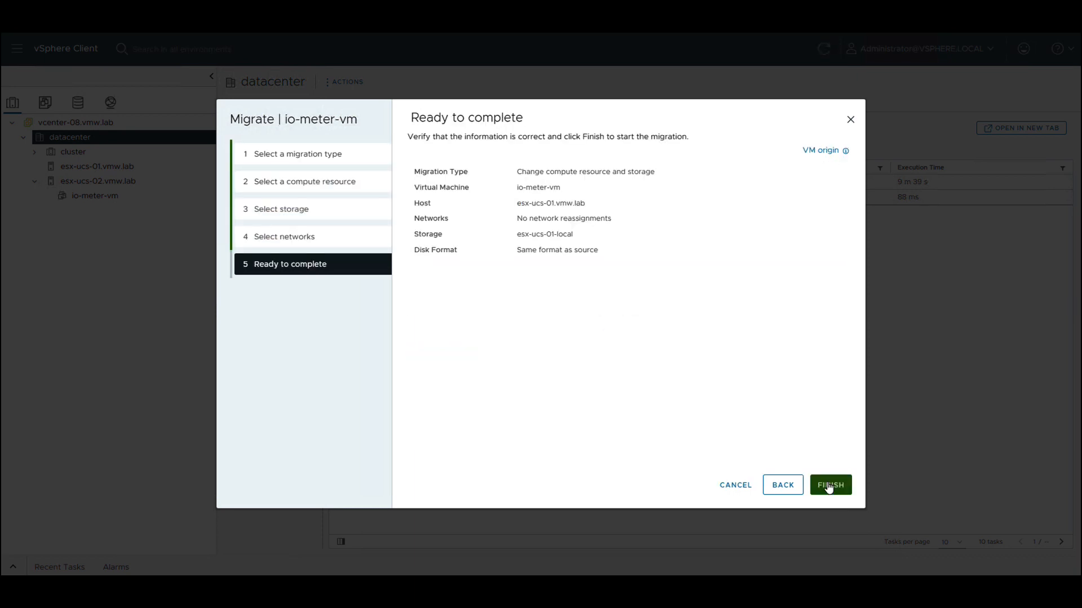
{"action": "left_click", "coordinate": [830, 485]}
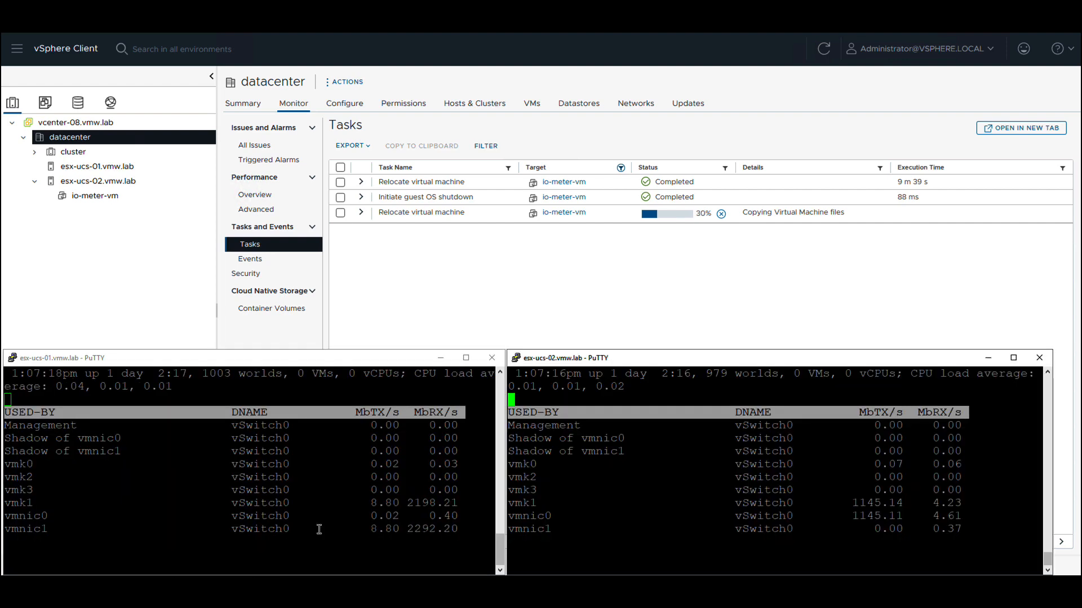
{"action": "mouse_move", "coordinate": [357, 521]}
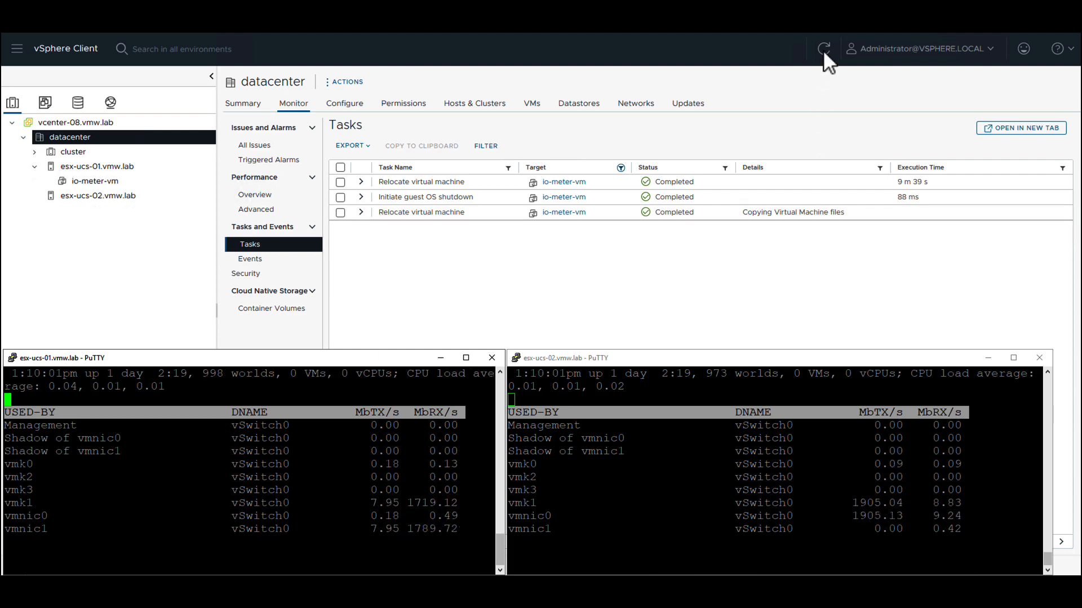
Step: Refresh the task list to show the relocation completed in 2 m 47 s
{"action": "left_click", "coordinate": [823, 48]}
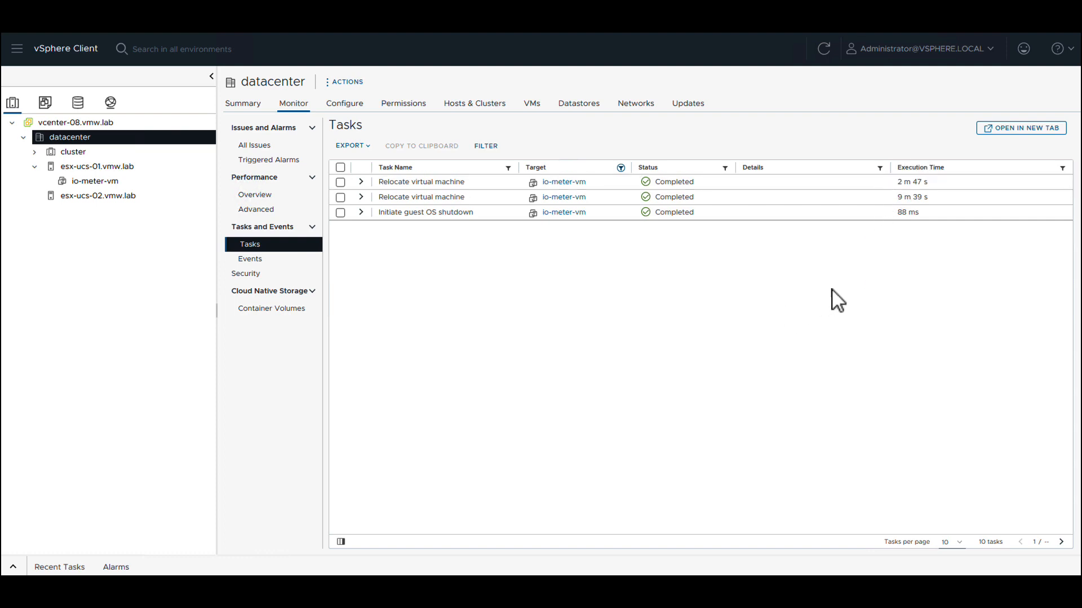
{"action": "mouse_move", "coordinate": [749, 357]}
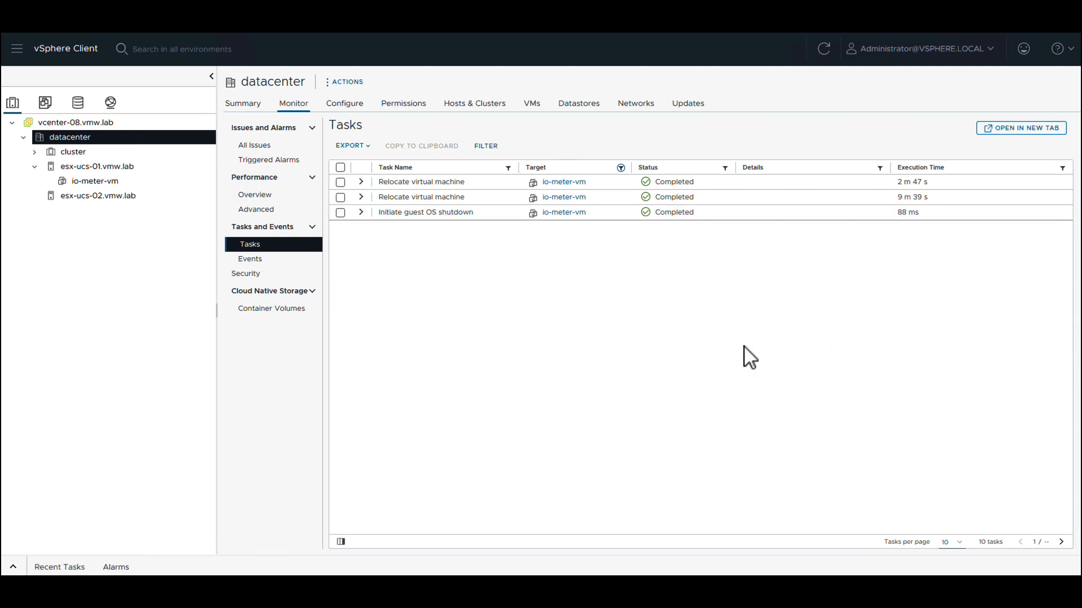
{"action": "mouse_move", "coordinate": [584, 373]}
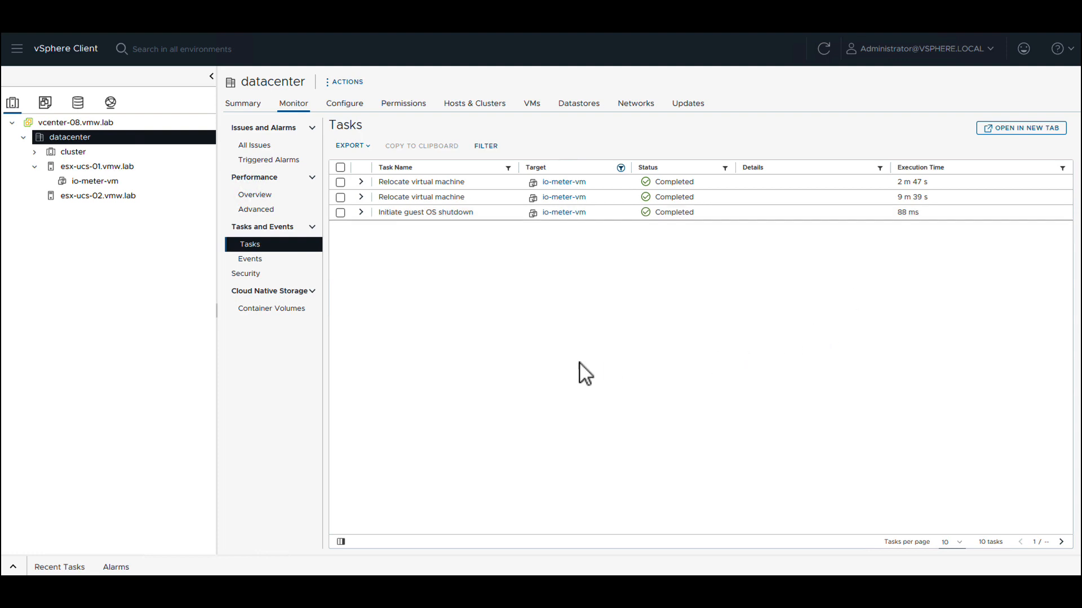